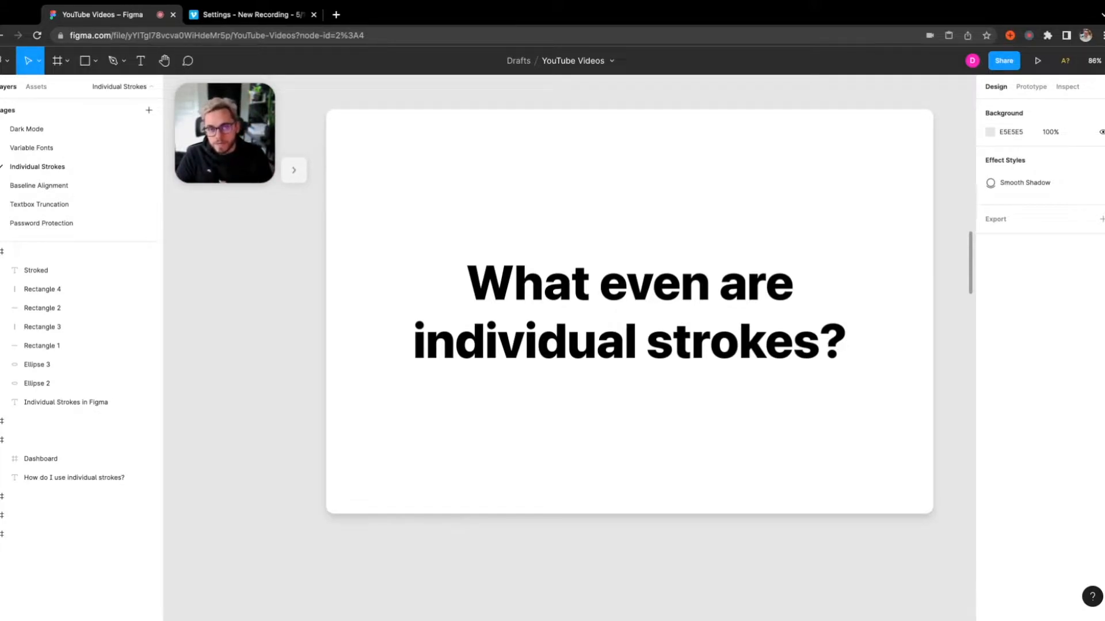
Scroll down to the "When do I need individual strokes?" frame with its example mockups
{"action": "scroll", "scroll_direction": "down", "scroll_amount": 3}
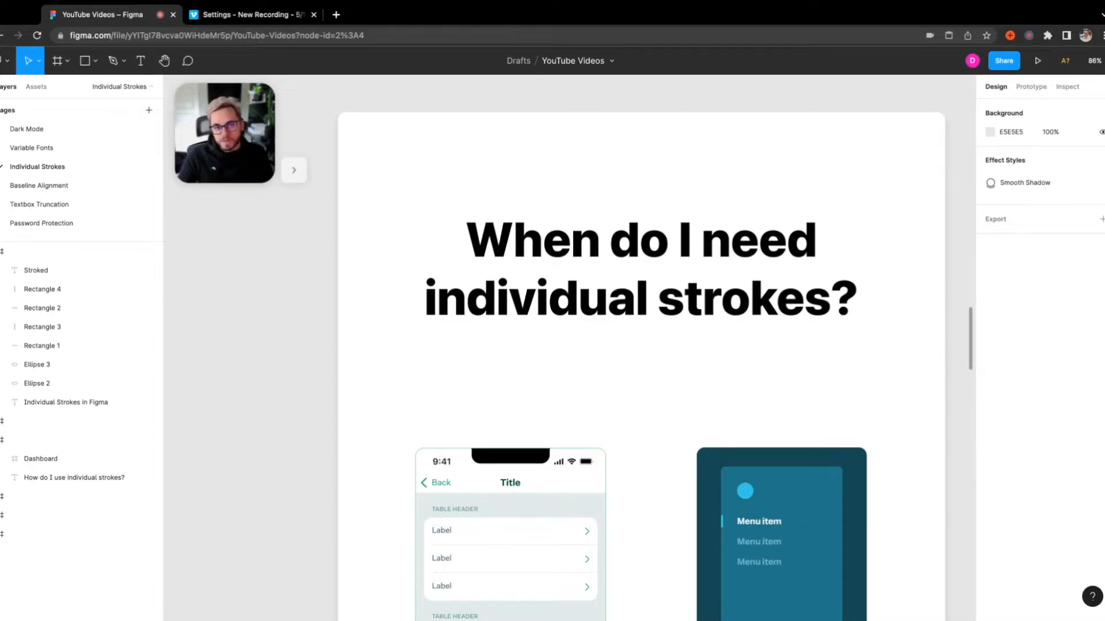
Bring the phone table screen and the dark sidebar menu fully into view
{"action": "scroll", "scroll_direction": "down", "scroll_amount": 3}
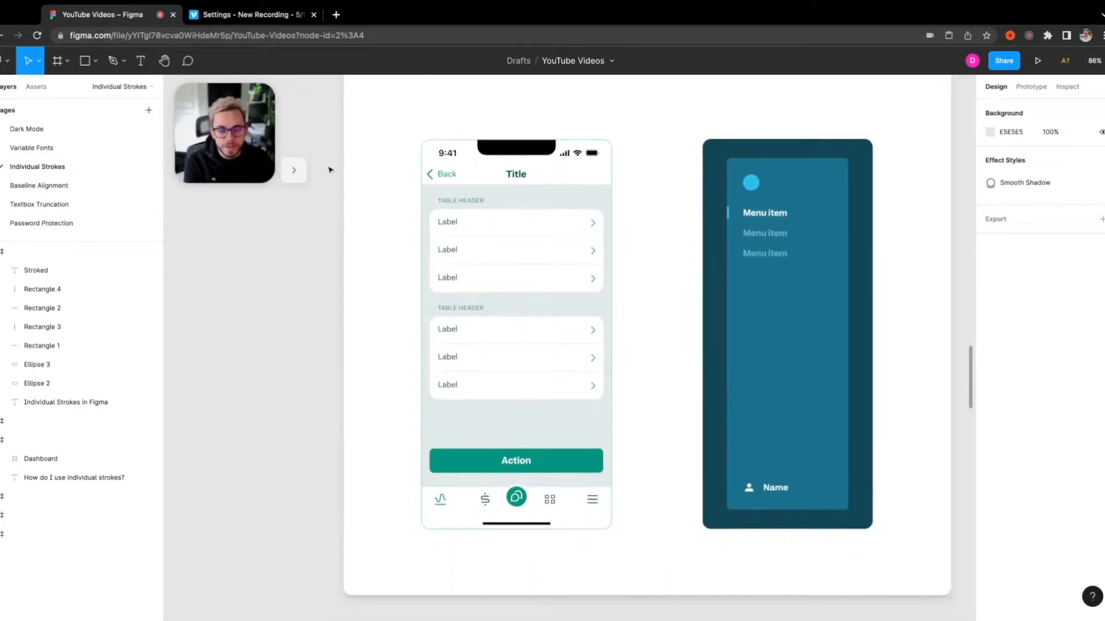
{"action": "left_click", "coordinate": [518, 240]}
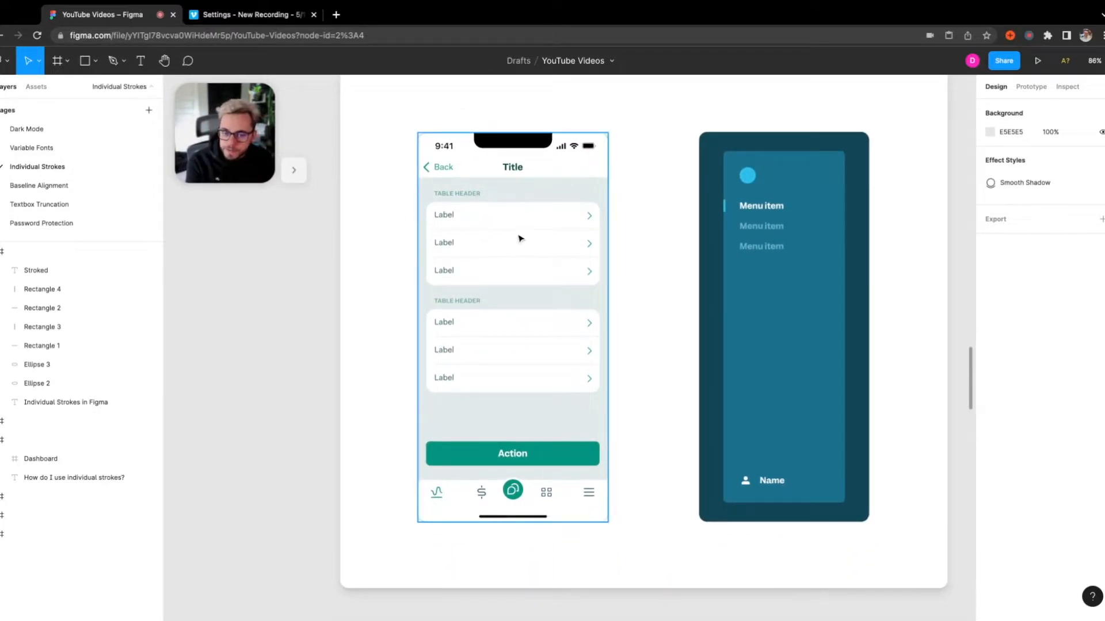
{"action": "mouse_move", "coordinate": [528, 235]}
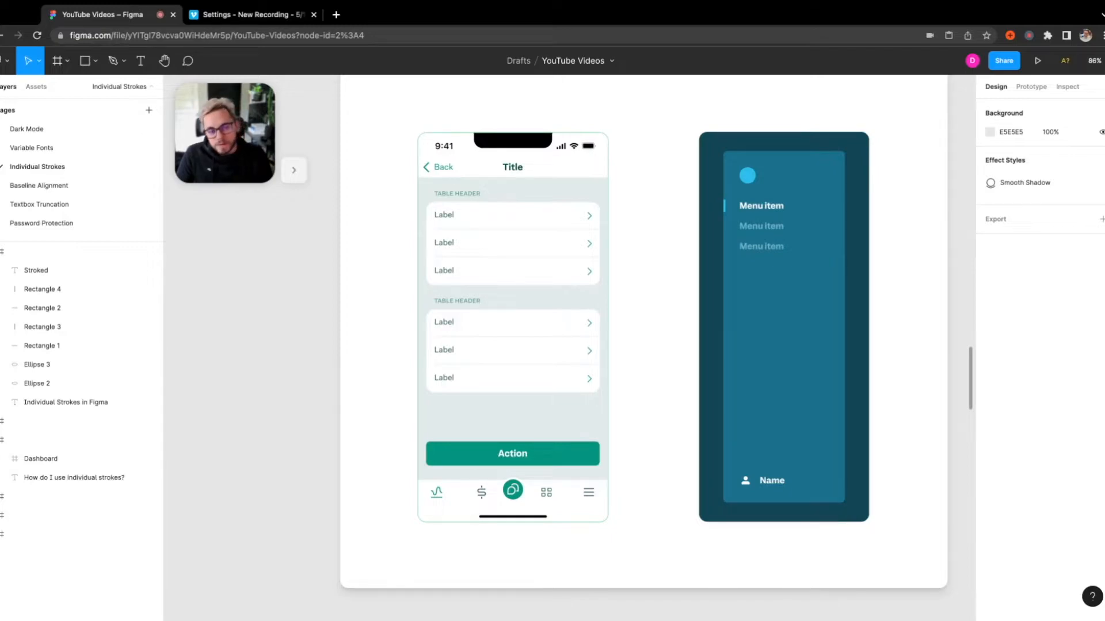
Move to the Dashboard sidebar frame whose first Menu item has no indicator yet
{"action": "left_click", "coordinate": [783, 325]}
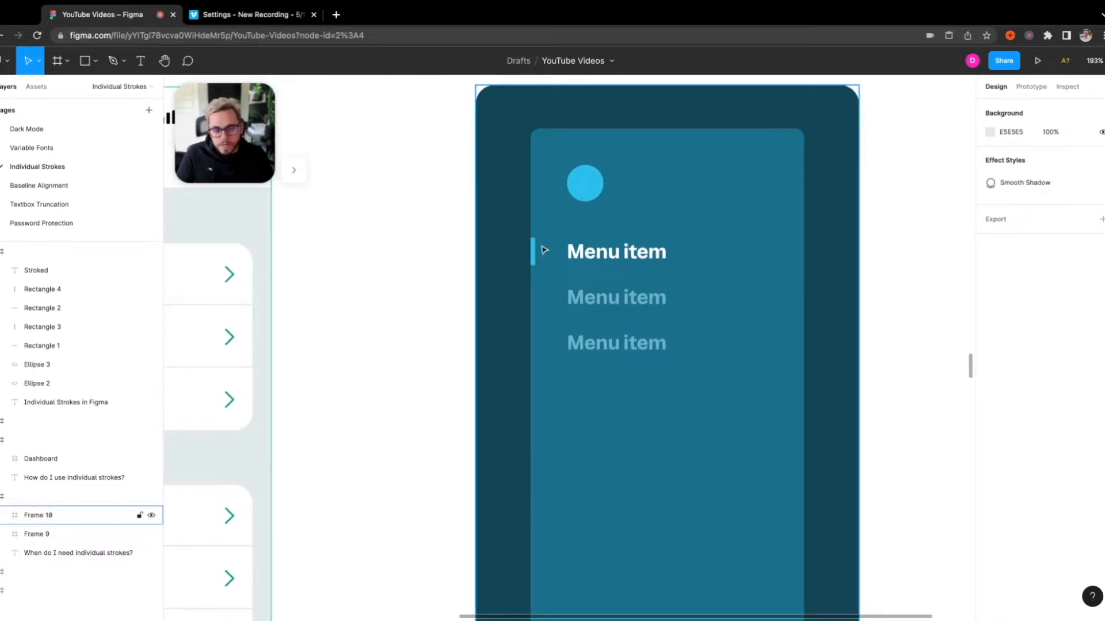
{"action": "mouse_move", "coordinate": [539, 253]}
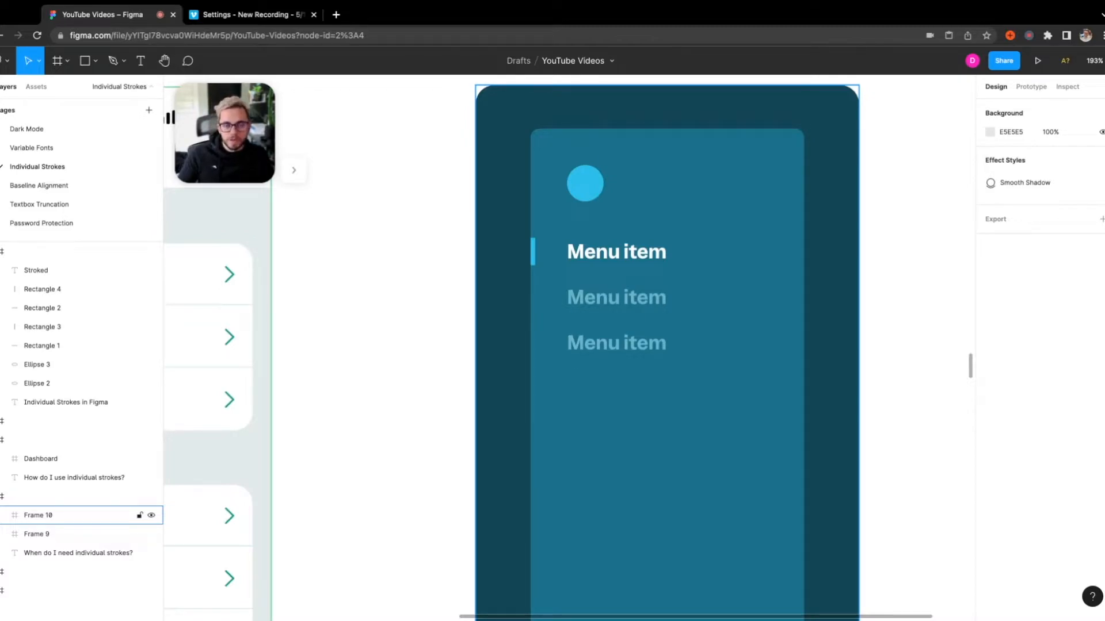
{"action": "mouse_move", "coordinate": [572, 284]}
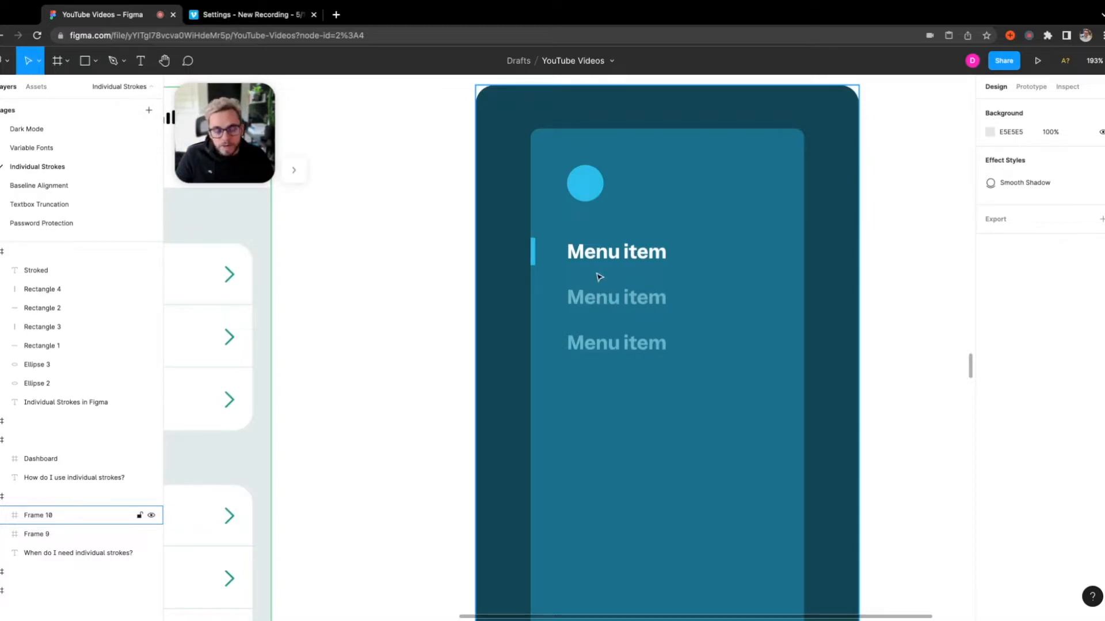
{"action": "mouse_move", "coordinate": [601, 260]}
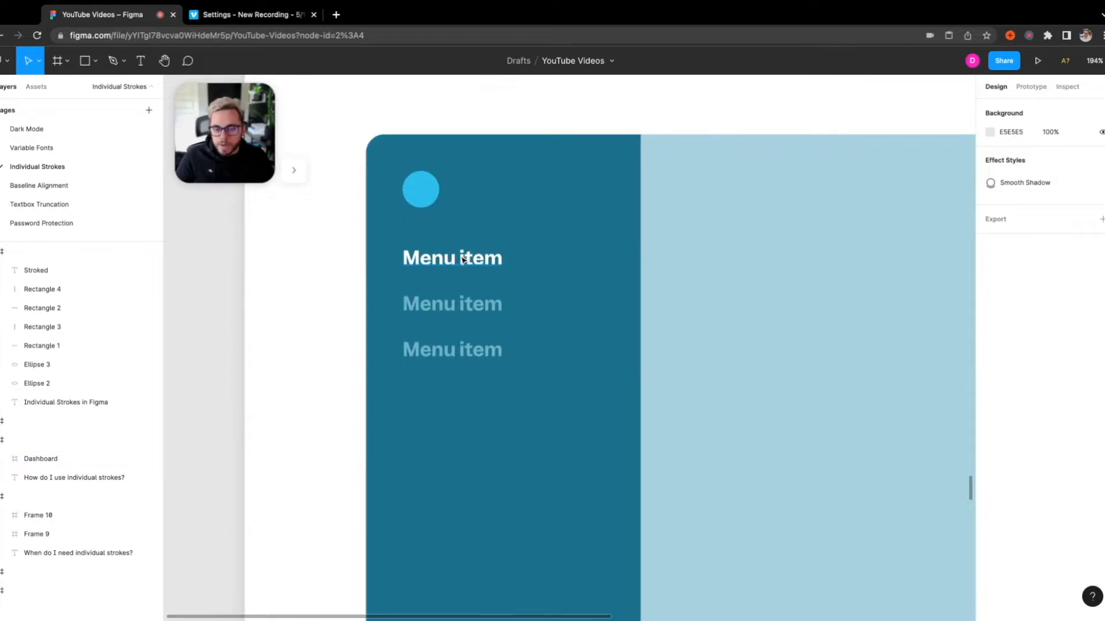
Select the first Menu item's Navigation Item frame and add a 1px black inside stroke
{"action": "left_click", "coordinate": [451, 257]}
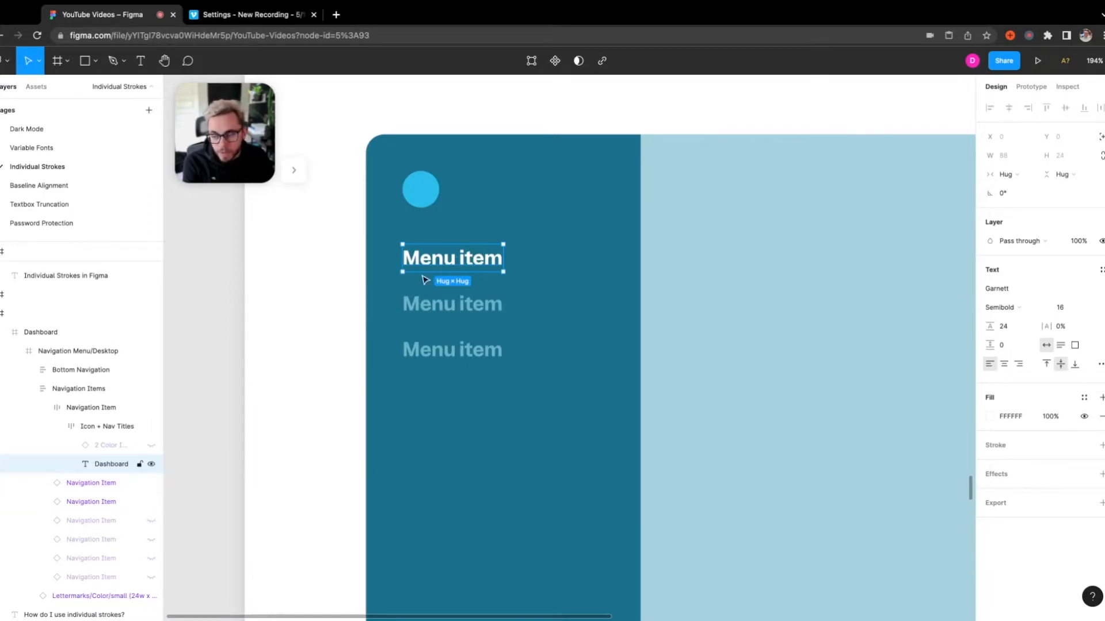
{"action": "left_click", "coordinate": [90, 407]}
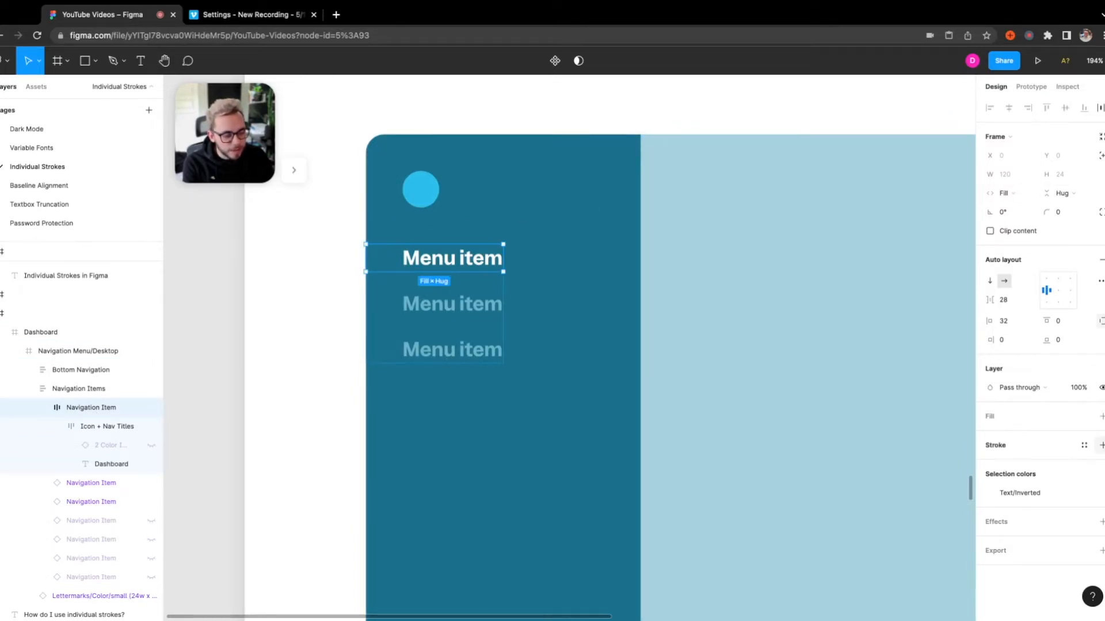
{"action": "left_click", "coordinate": [1102, 444]}
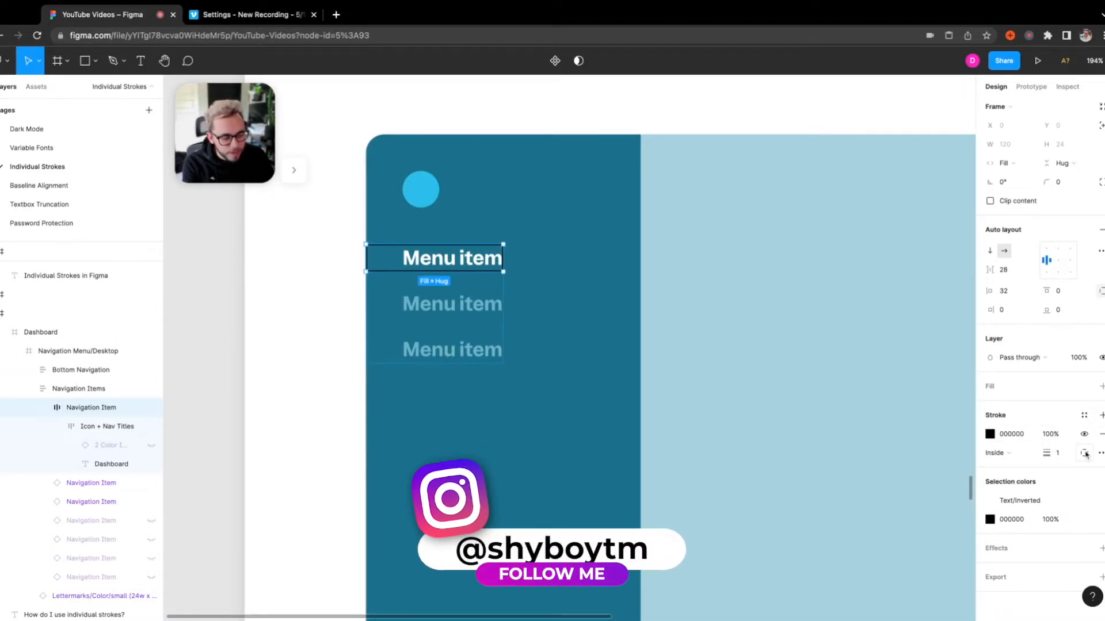
{"action": "mouse_move", "coordinate": [1084, 454]}
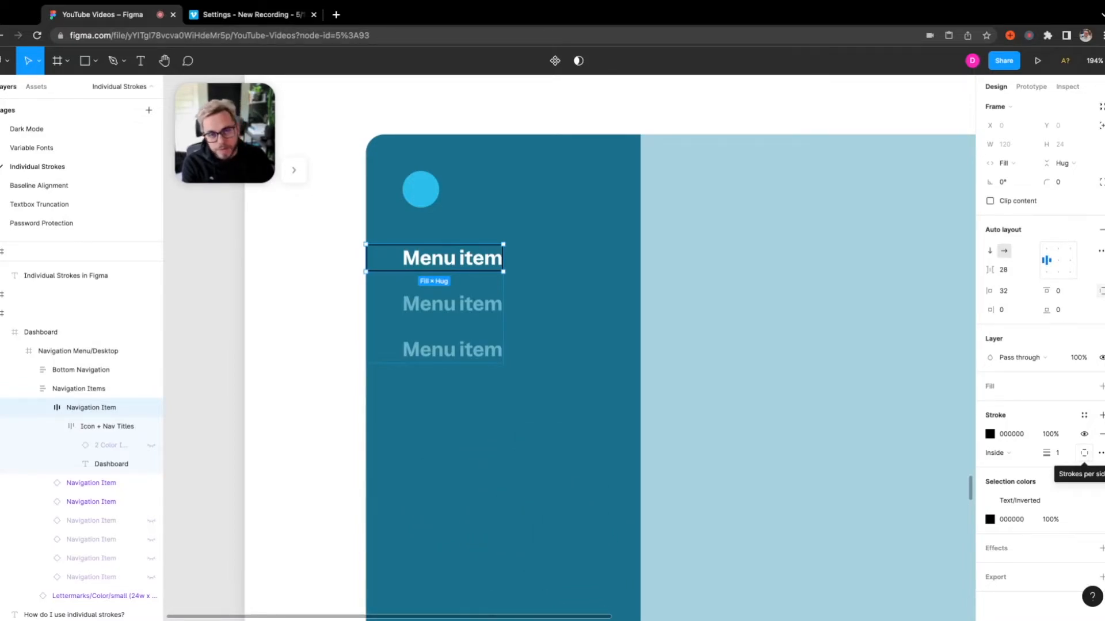
Set Strokes per side to Custom with top, right and bottom at 0, leaving only the left edge stroked
{"action": "left_click", "coordinate": [1084, 452]}
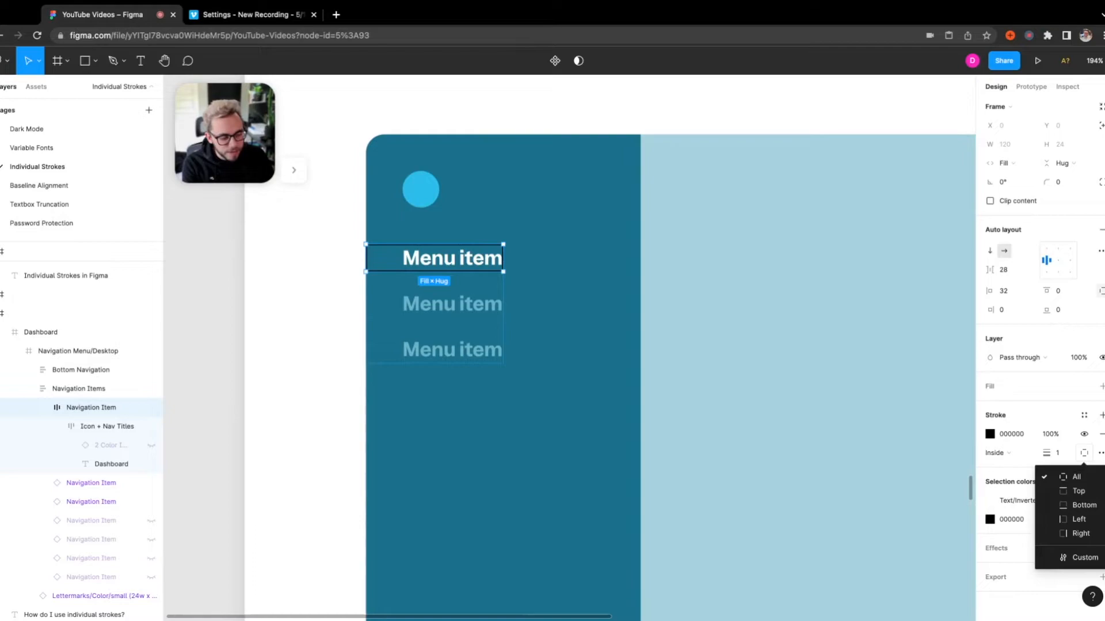
{"action": "mouse_move", "coordinate": [1080, 505]}
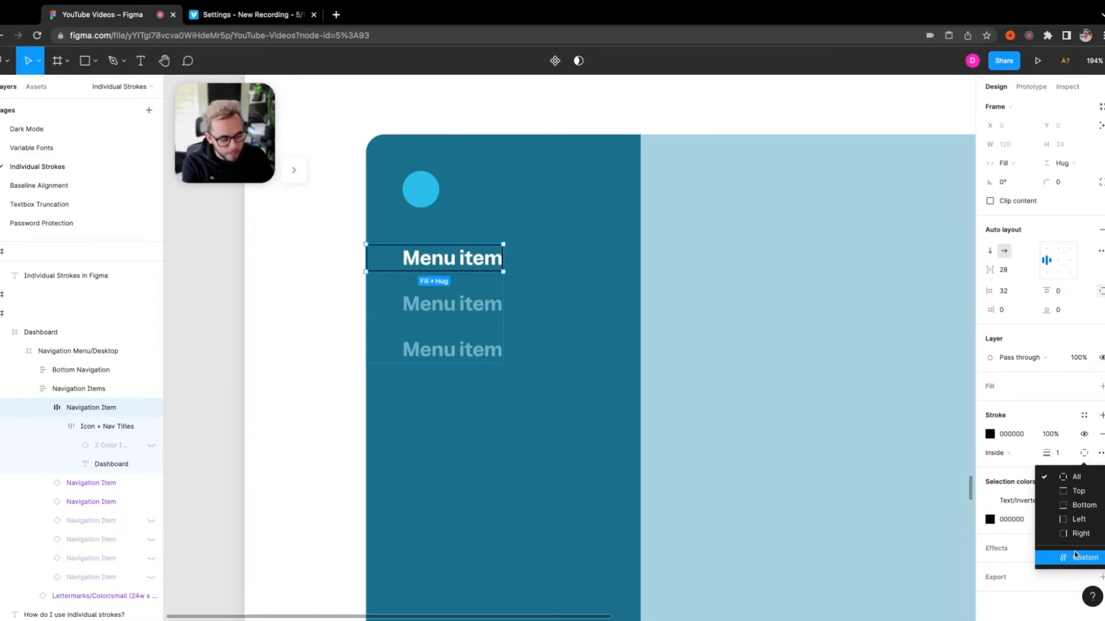
{"action": "left_click", "coordinate": [1080, 557]}
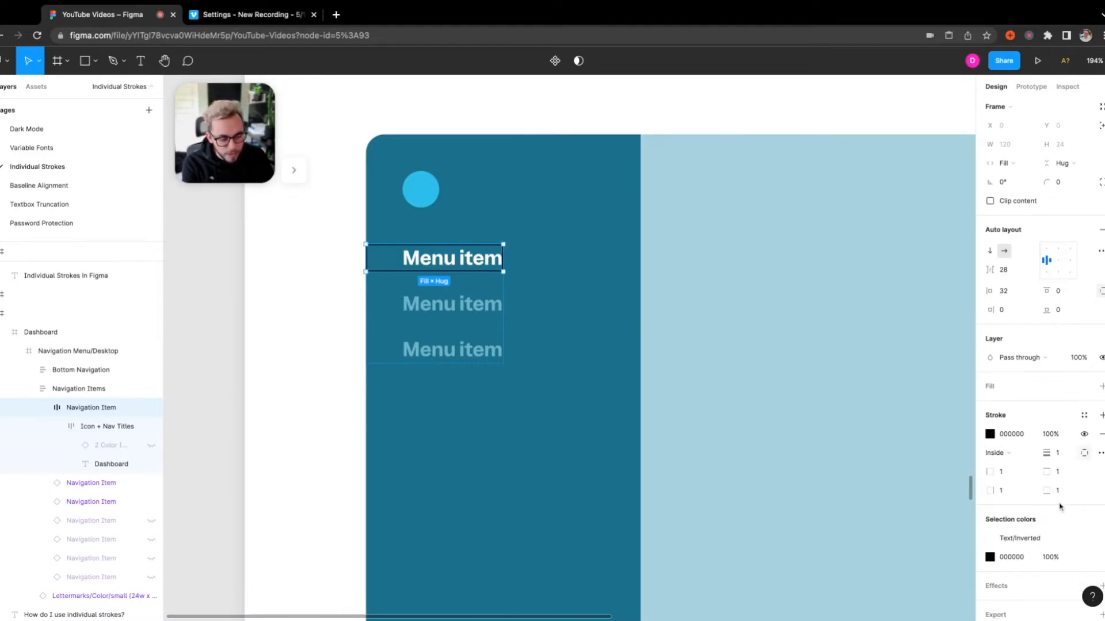
{"action": "left_click", "coordinate": [1006, 472]}
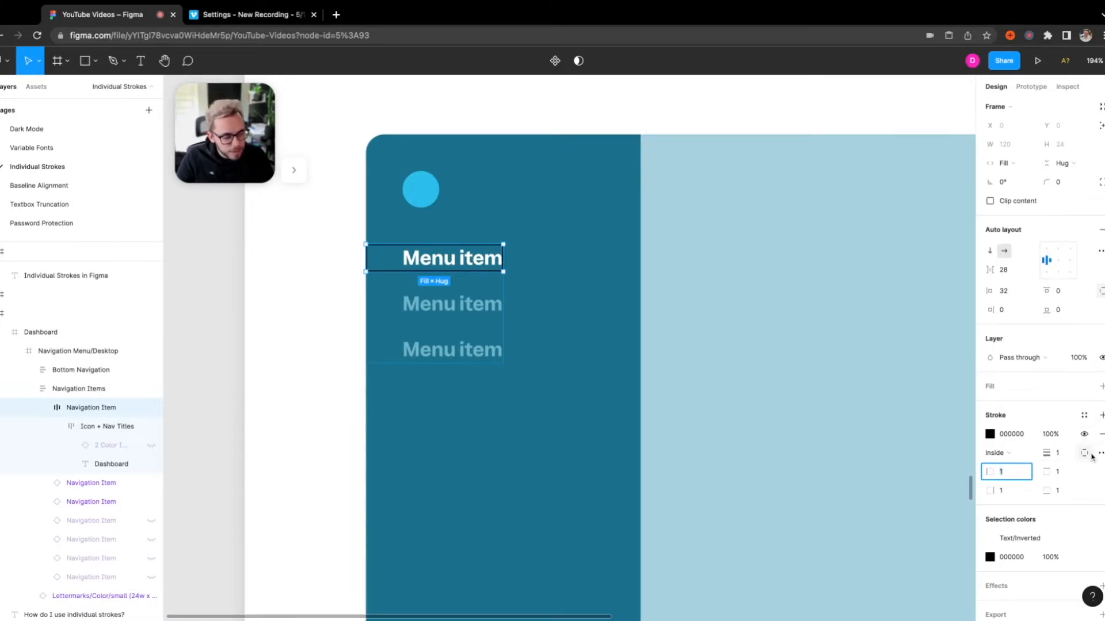
{"action": "left_click", "coordinate": [1085, 454]}
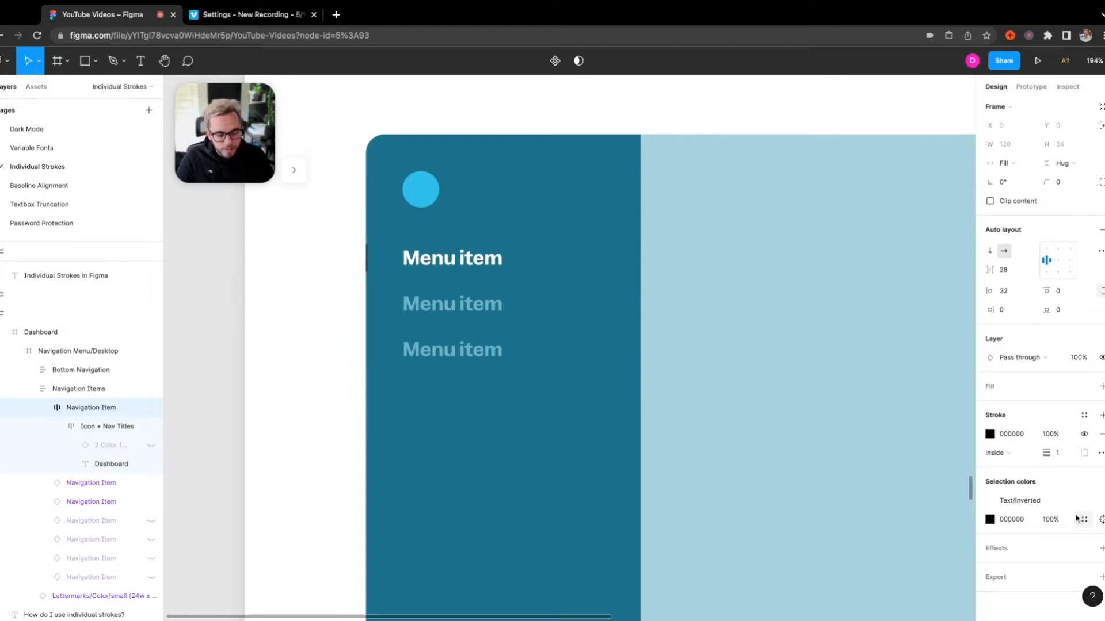
{"action": "left_click", "coordinate": [451, 258]}
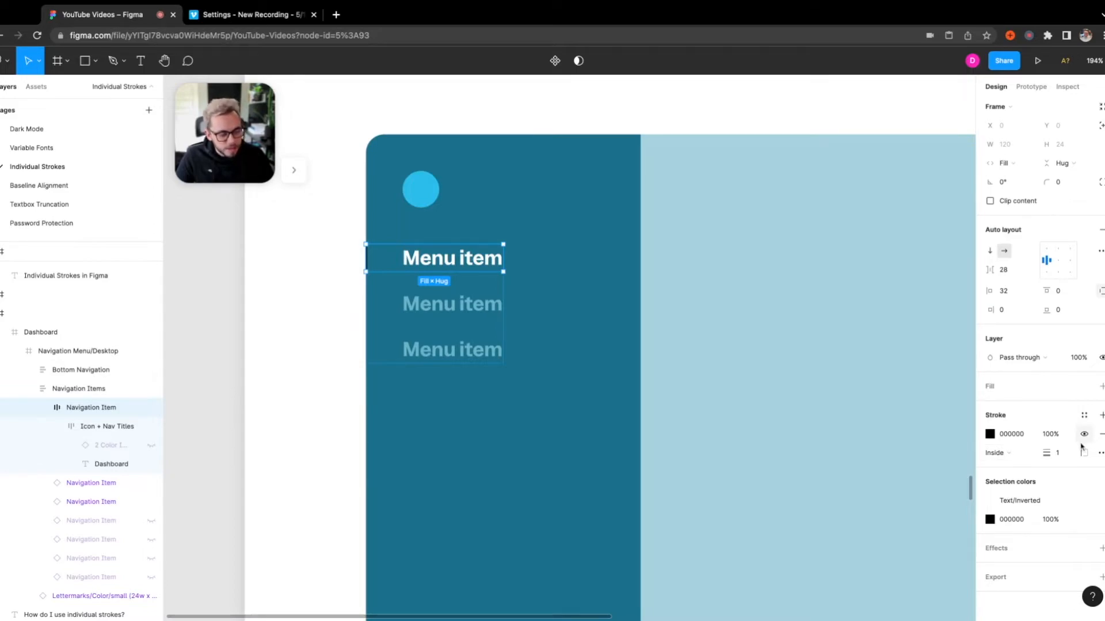
Recolour the left stroke to bright blue 2ABEEC sampled from the design with the eyedropper
{"action": "left_click", "coordinate": [990, 434]}
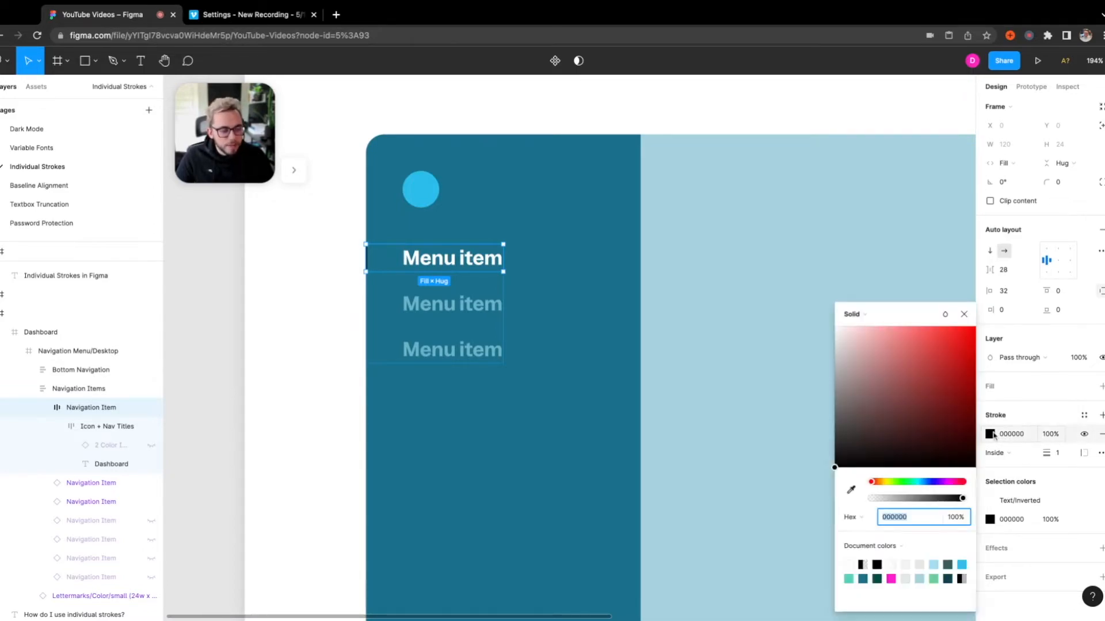
{"action": "left_click", "coordinate": [850, 489]}
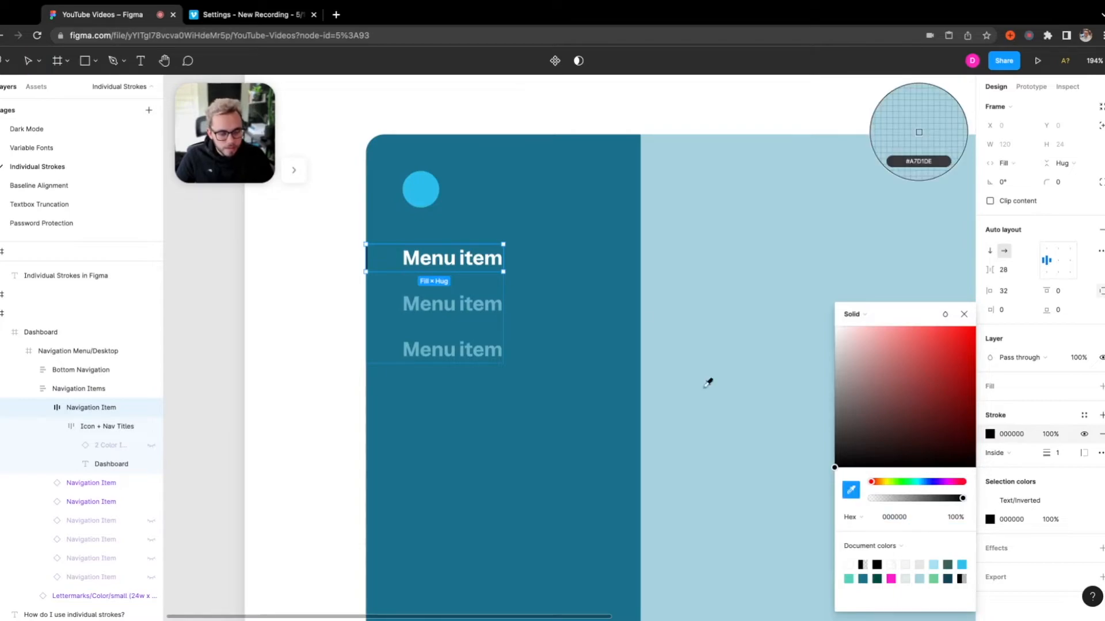
{"action": "left_click", "coordinate": [420, 179]}
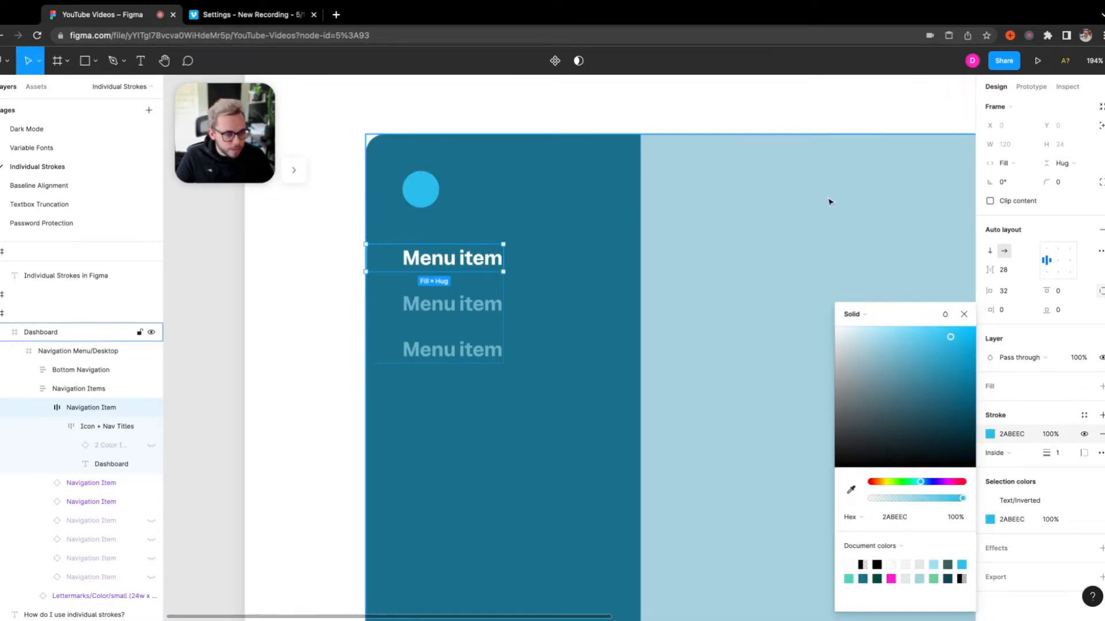
{"action": "left_click", "coordinate": [964, 313]}
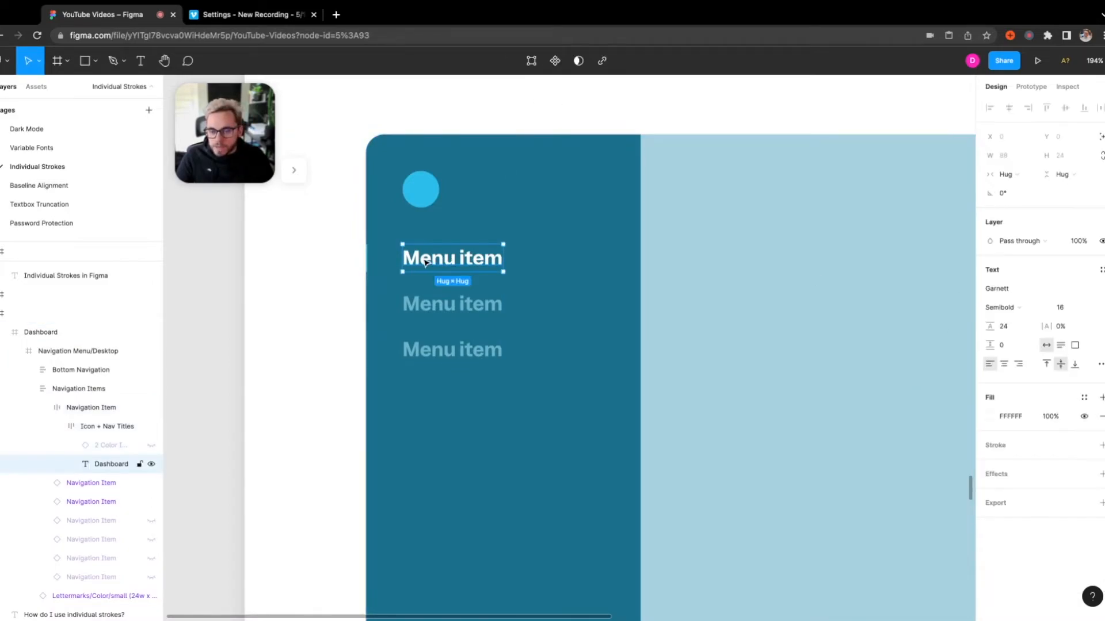
Raise the Navigation Item's stroke weight to 6px and deselect to view the blue left bar
{"action": "left_click", "coordinate": [90, 407]}
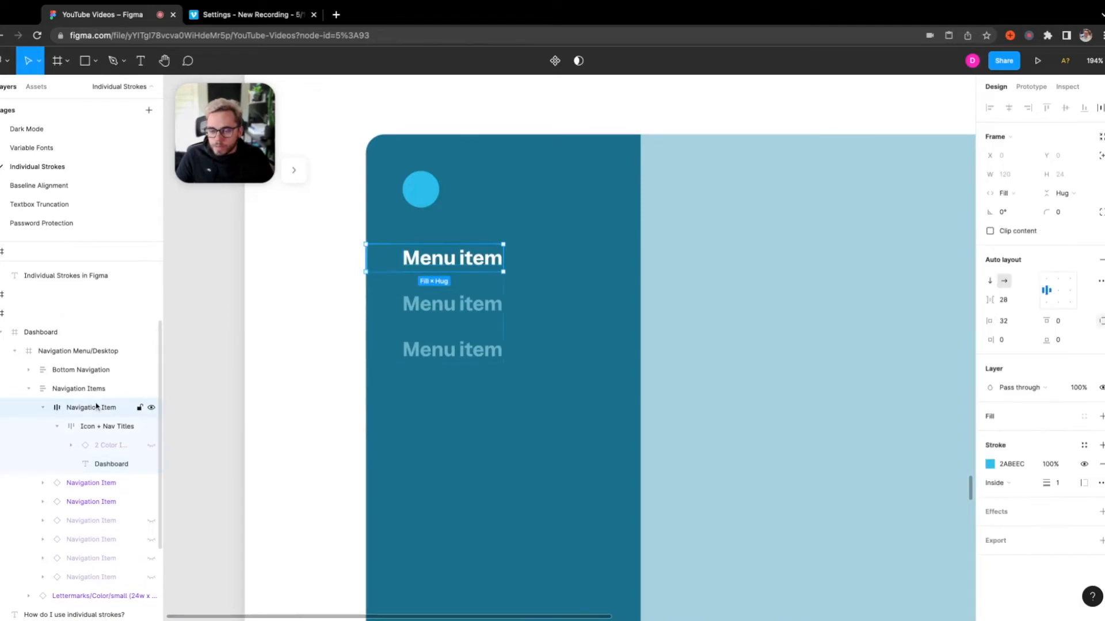
{"action": "left_click", "coordinate": [89, 407]}
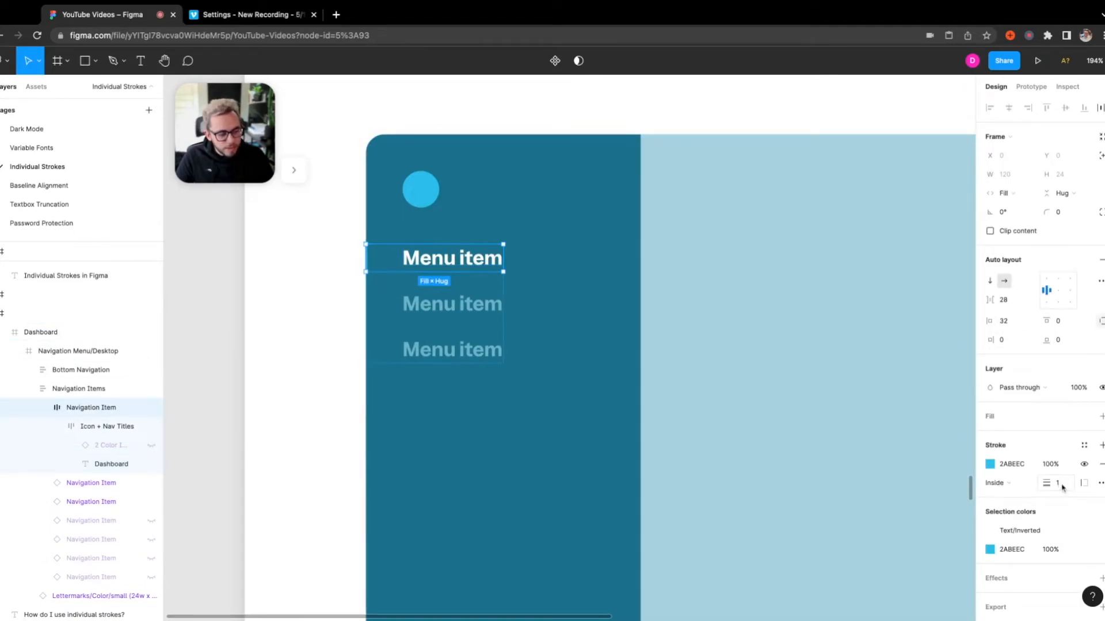
{"action": "left_click", "coordinate": [1056, 482]}
{"action": "type", "text": "6"}
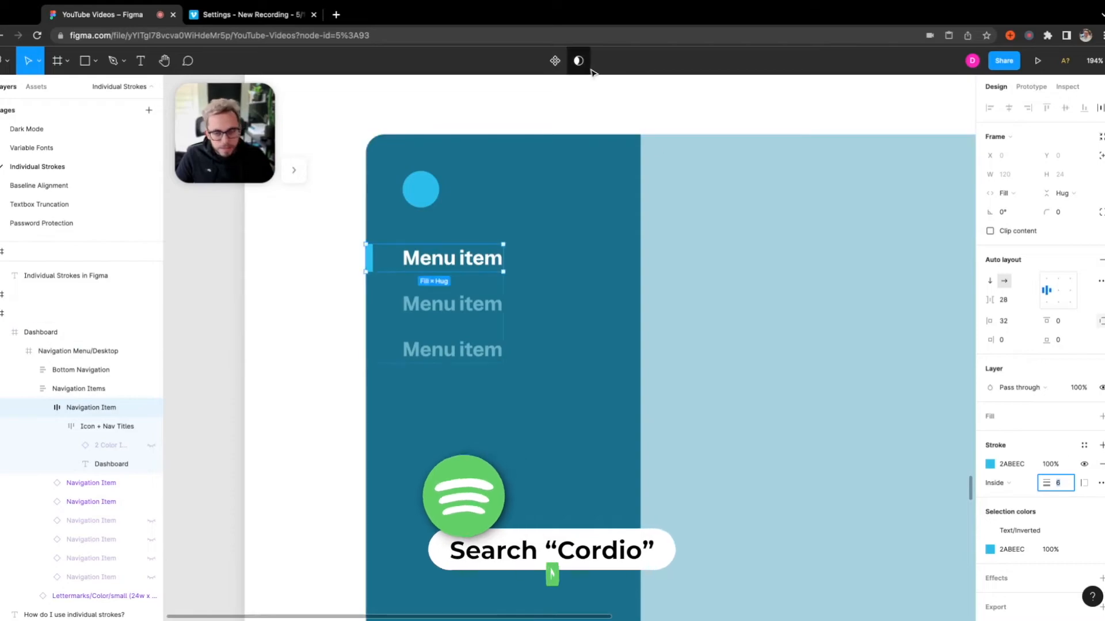
{"action": "left_click", "coordinate": [539, 106]}
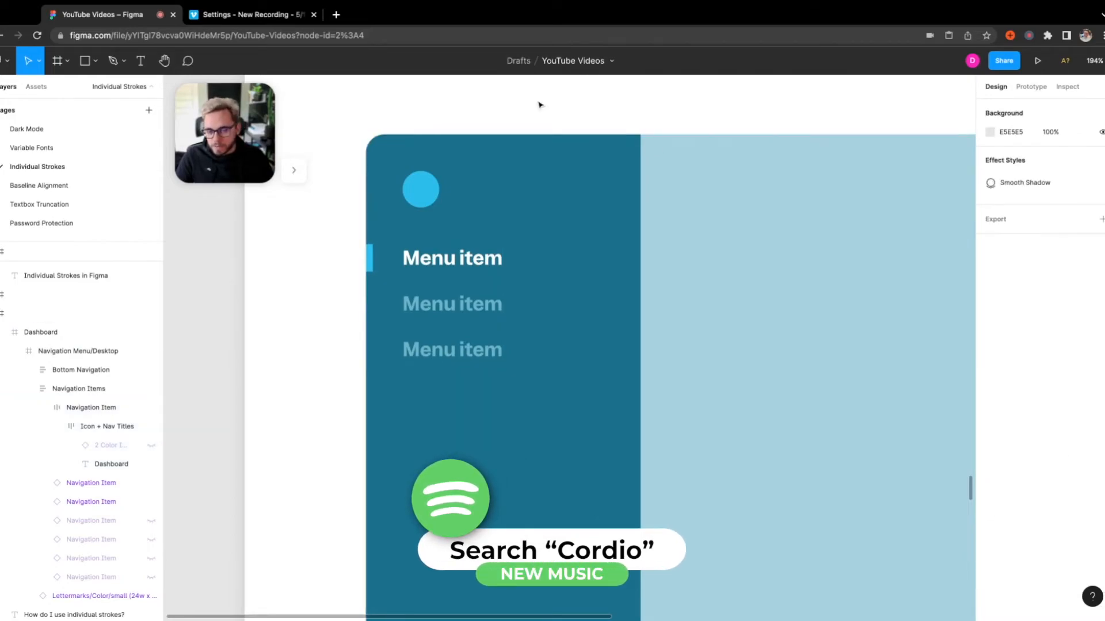